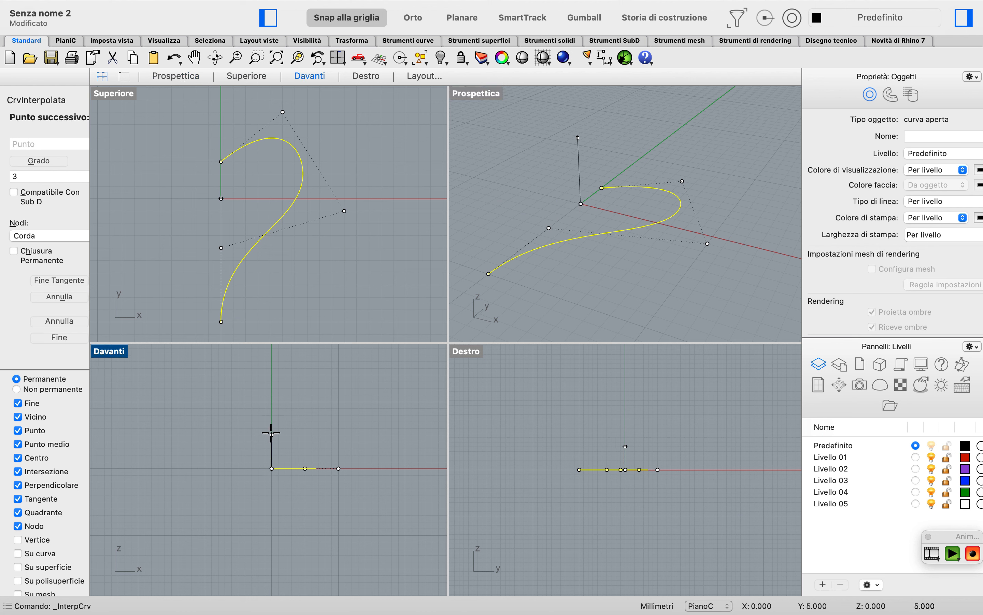
Add a point to the interpolated S-curve being drawn in the top view
{"action": "left_click", "coordinate": [318, 486]}
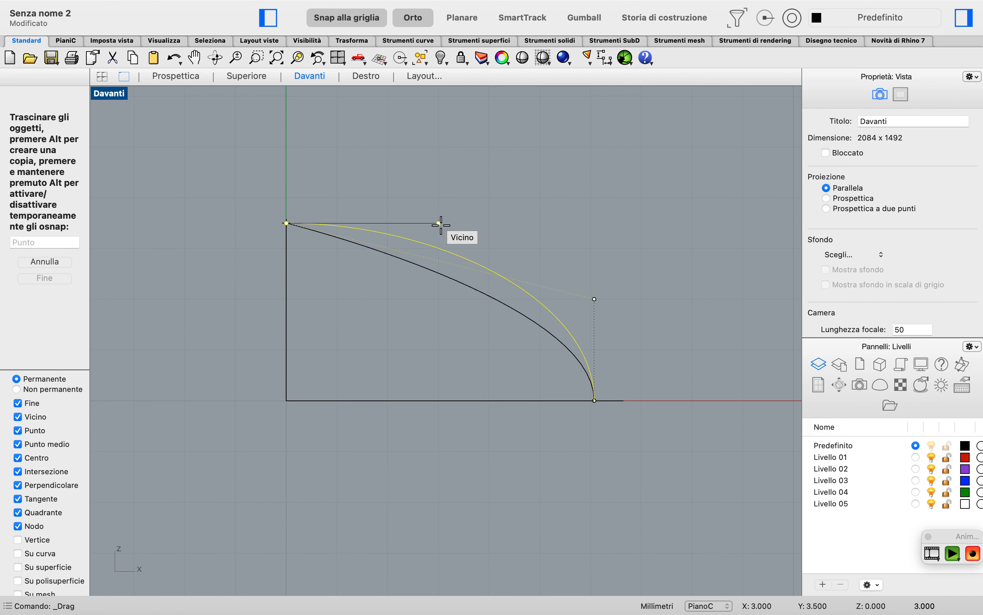
Drag an arc control point in the front view to change the profile's curvature
{"action": "left_click", "coordinate": [101, 77]}
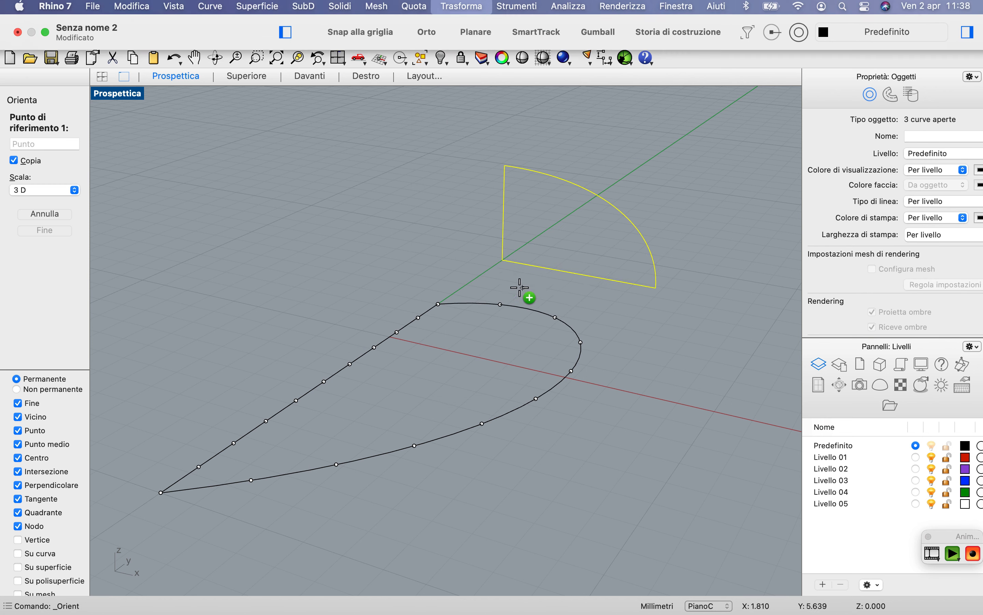
Orient a copy of the quarter-arc profile upright at the petal's rounded end
{"action": "left_click", "coordinate": [517, 289]}
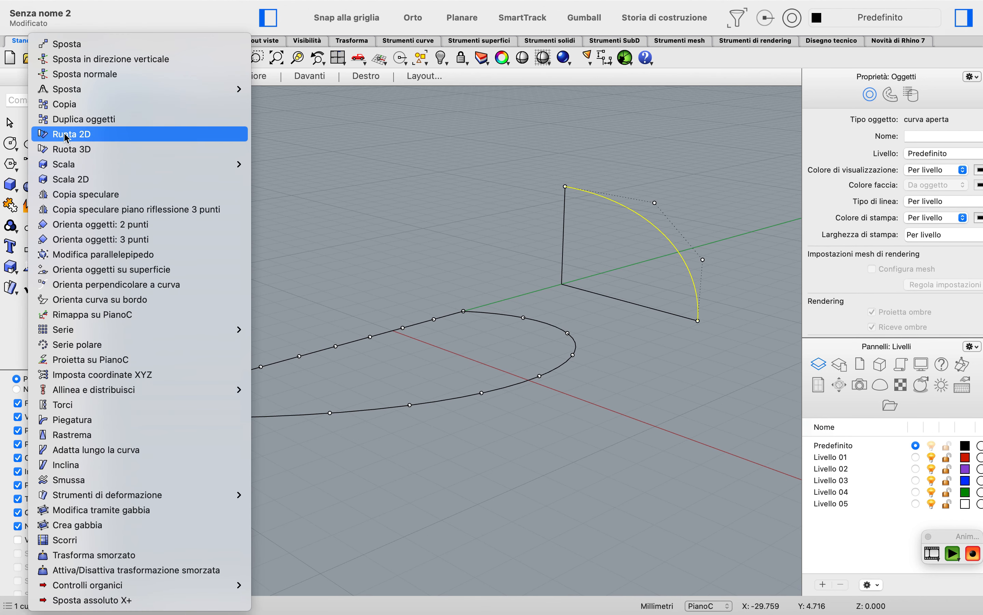
{"action": "left_click", "coordinate": [71, 134]}
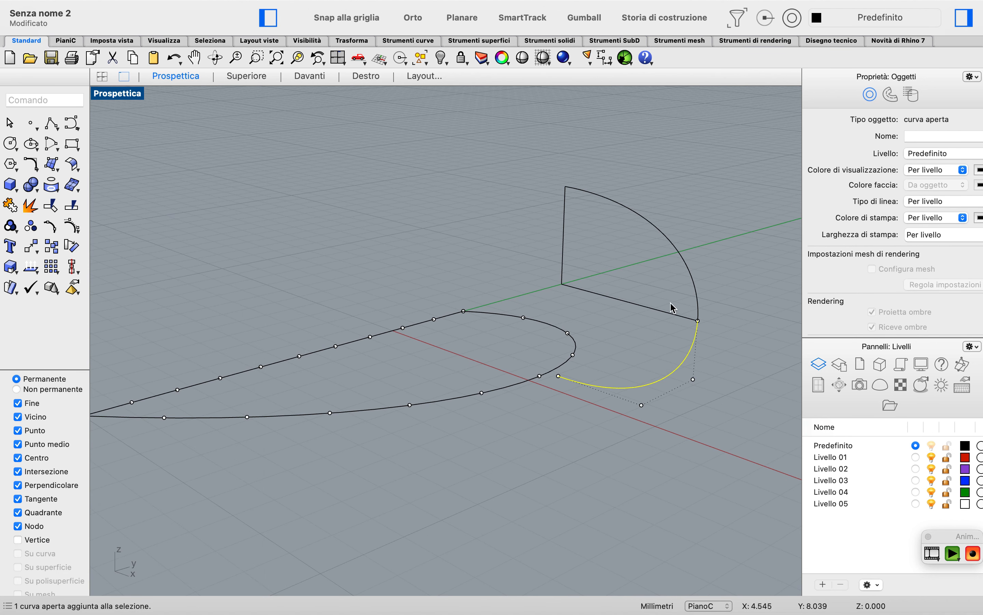